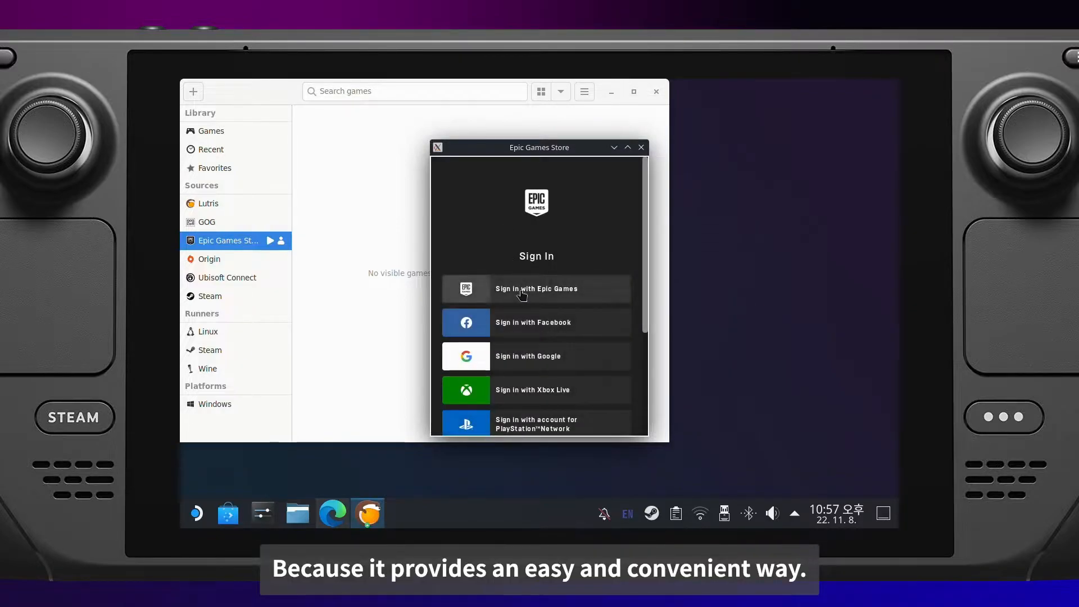
left_click(535, 288)
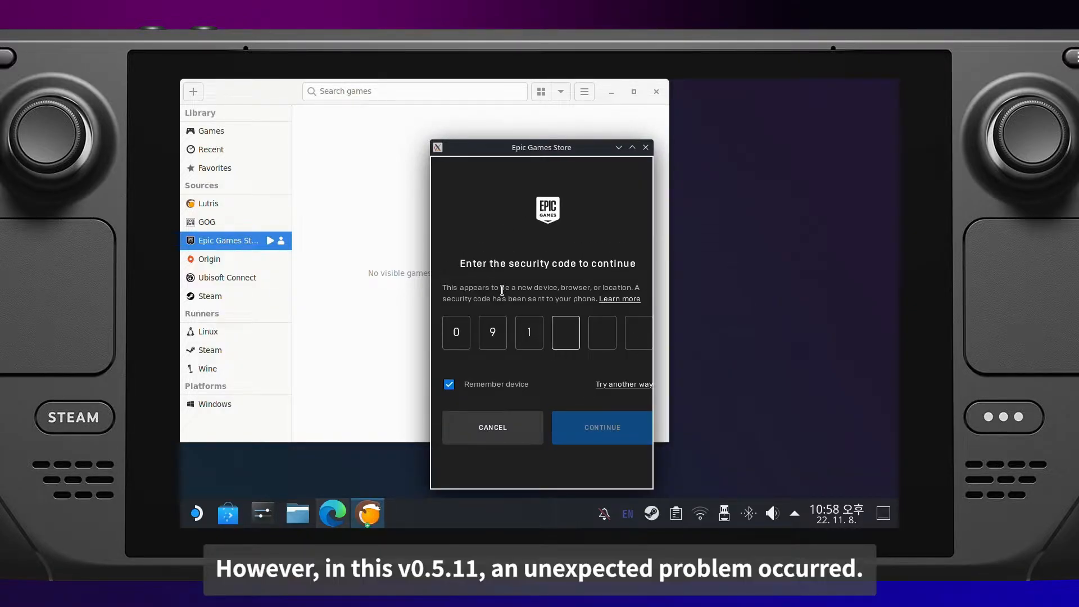
type("332")
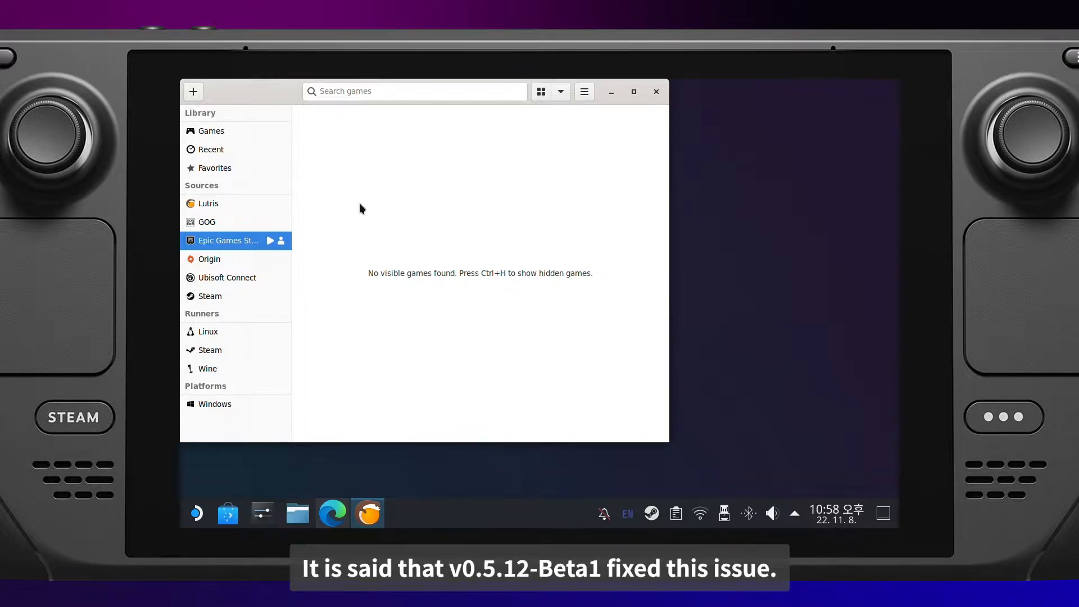
mouse_move(373, 418)
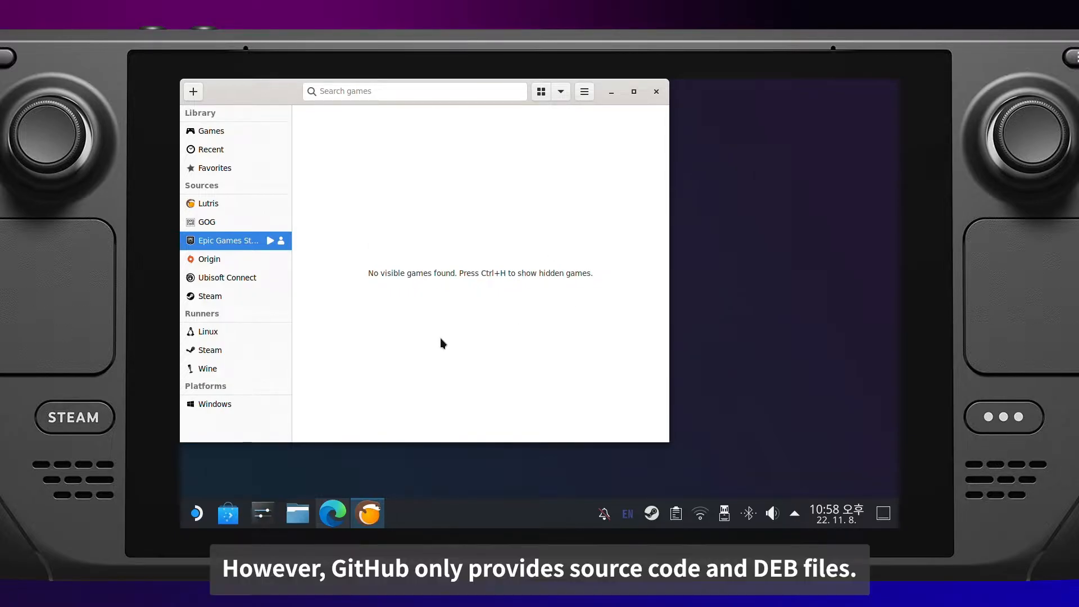
left_click(654, 91)
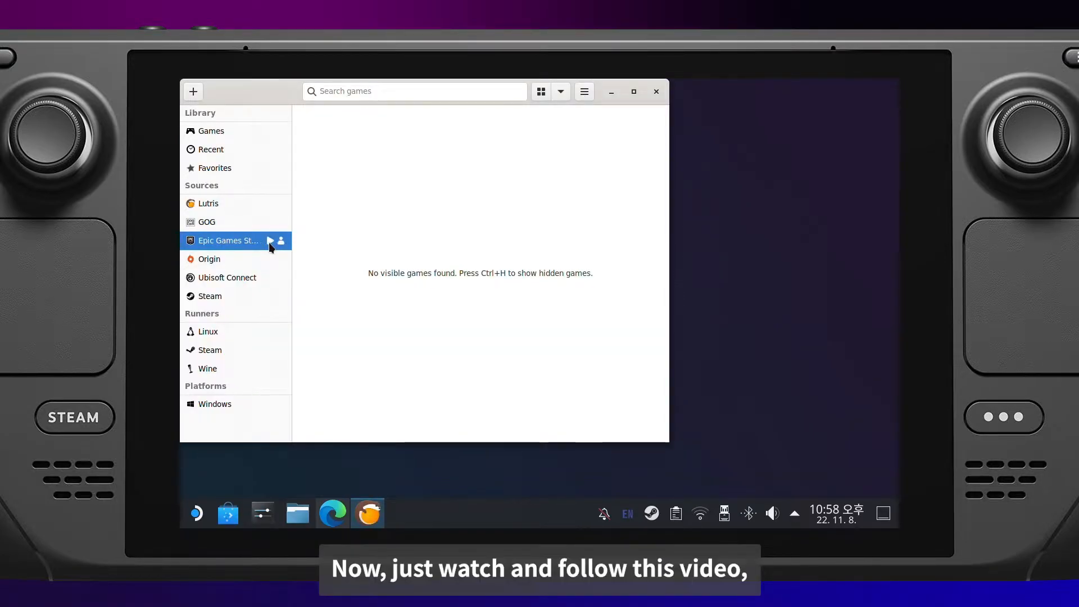
left_click(271, 240)
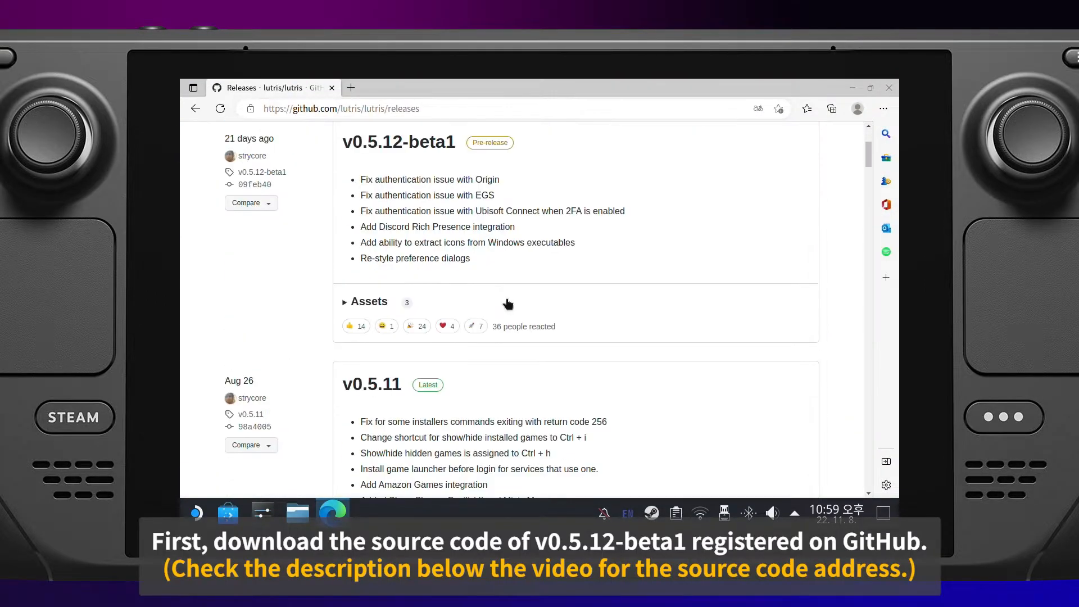
- Expand the v0.5.12-beta1 assets and download 'Source code (zip)'
left_click(369, 302)
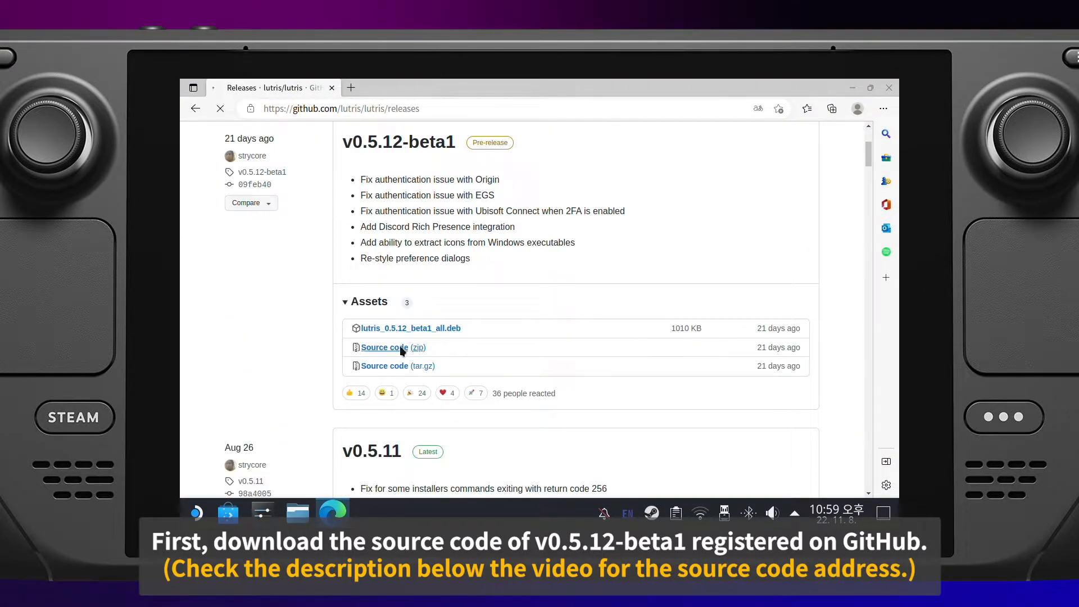
left_click(393, 347)
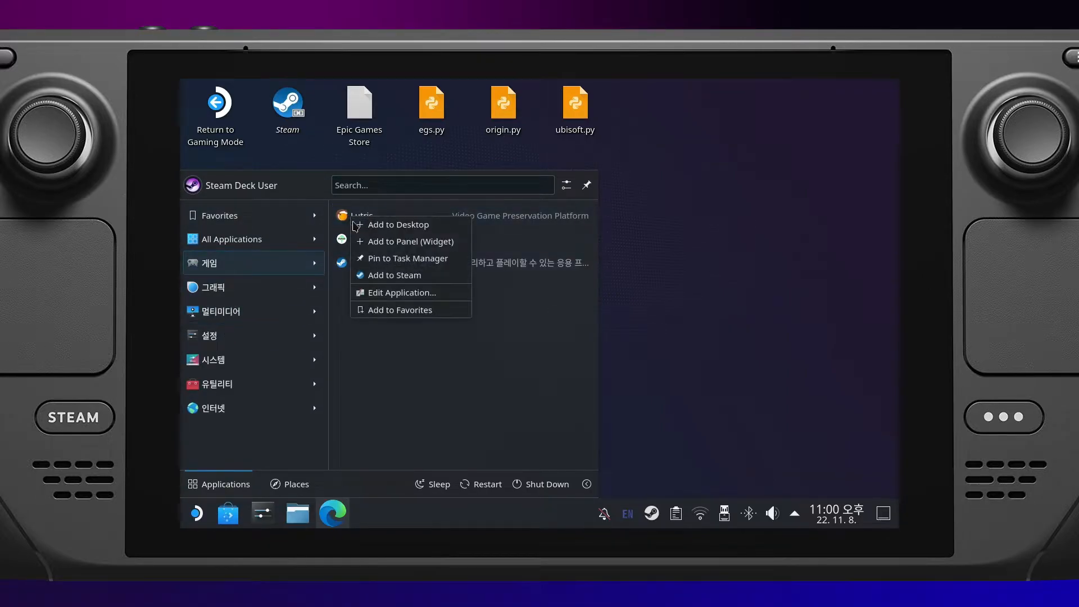
- Open the Lutris launcher entry's properties and jump to its 'Points to' folder
left_click(401, 293)
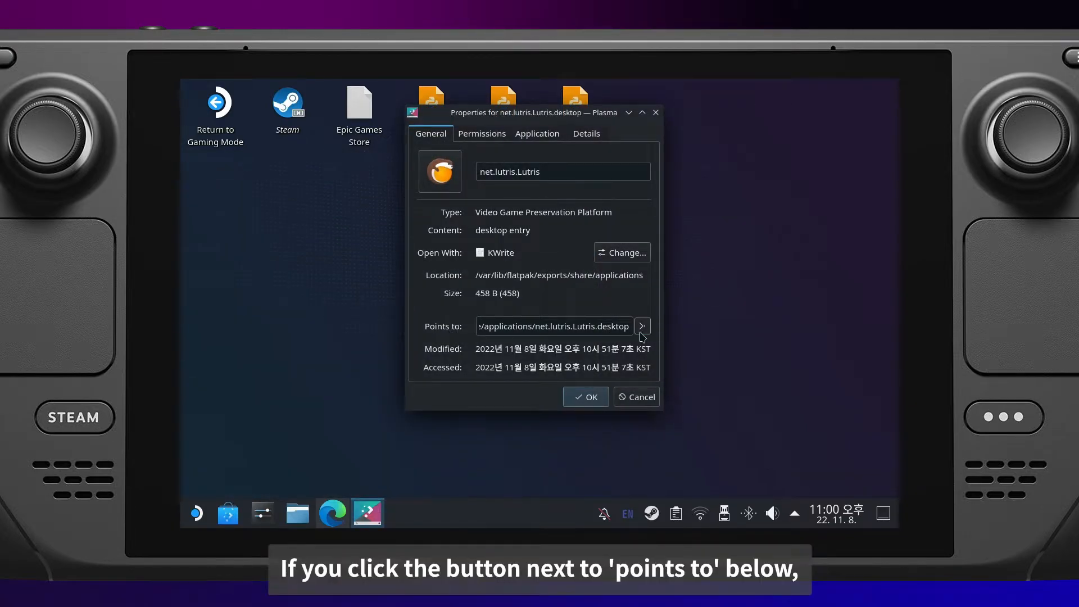
left_click(641, 326)
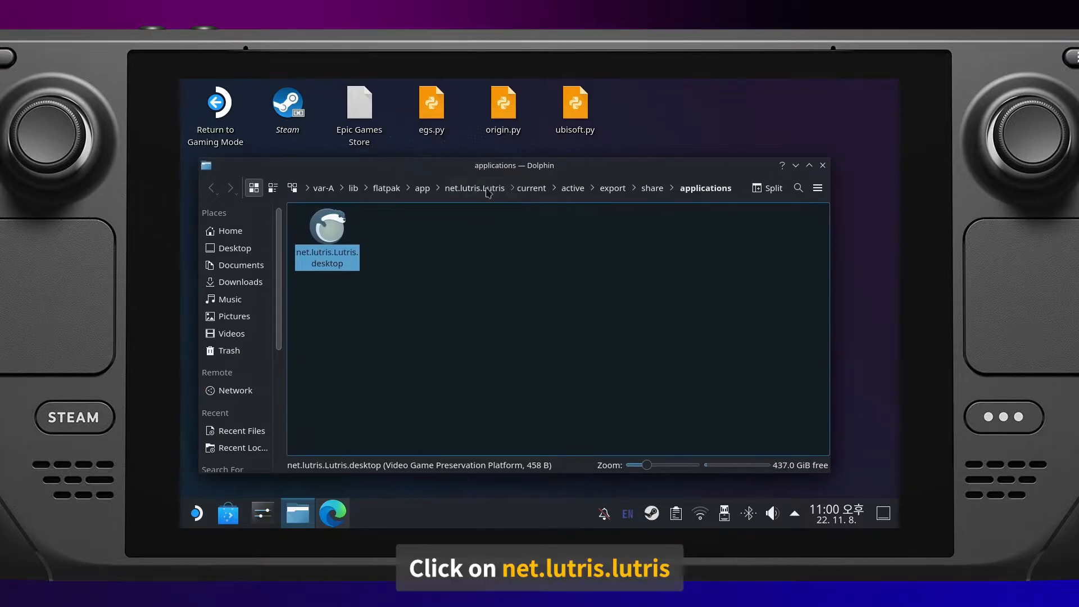
- Navigate from net.lutris.Lutris through current, python3.9 and site-packages to the services folder
left_click(474, 188)
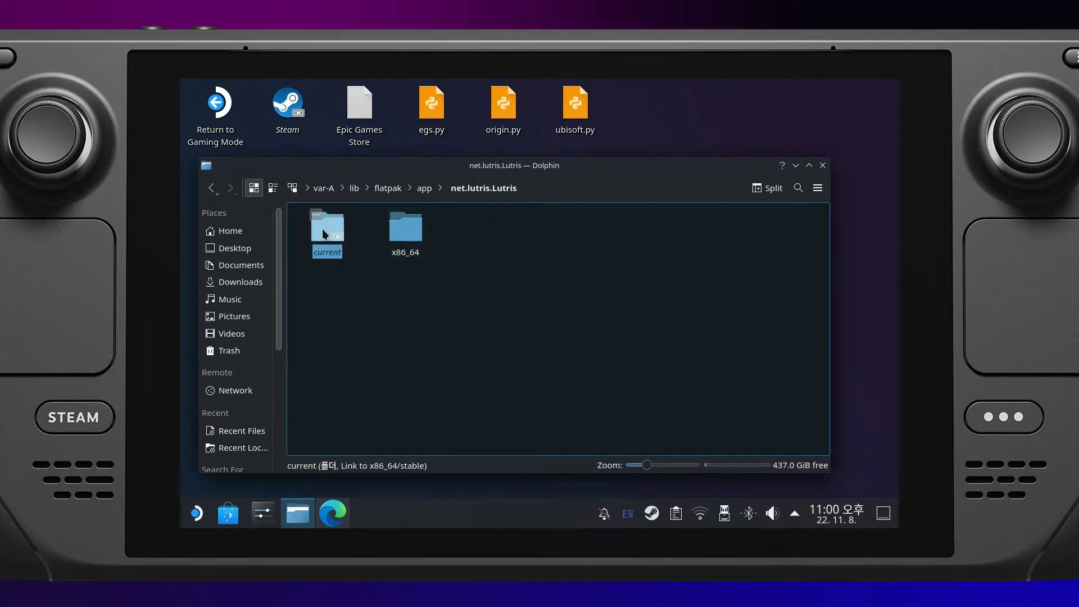
double_click(326, 227)
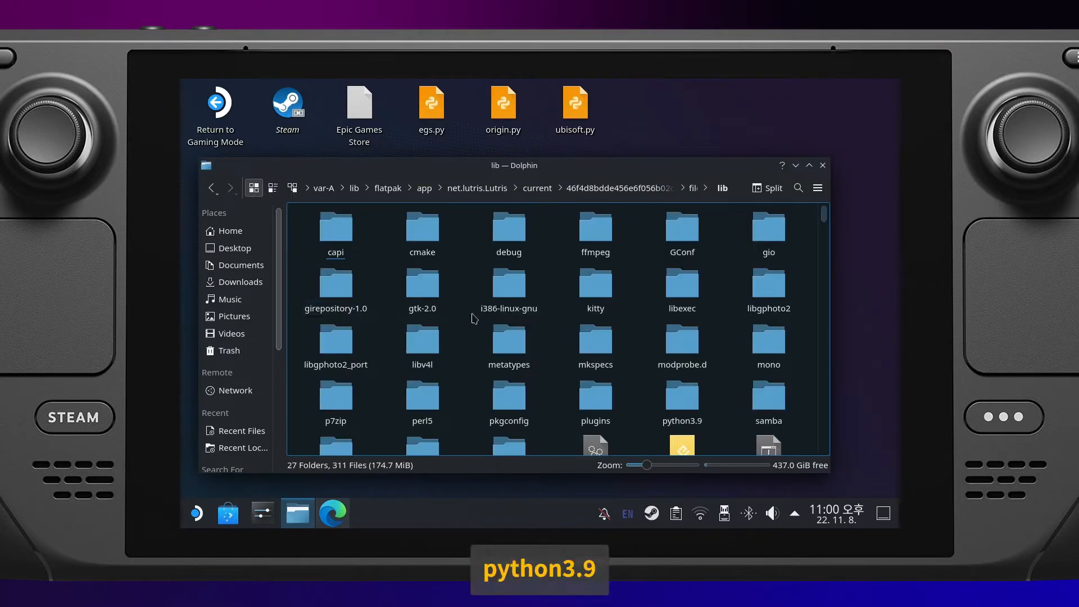
double_click(681, 396)
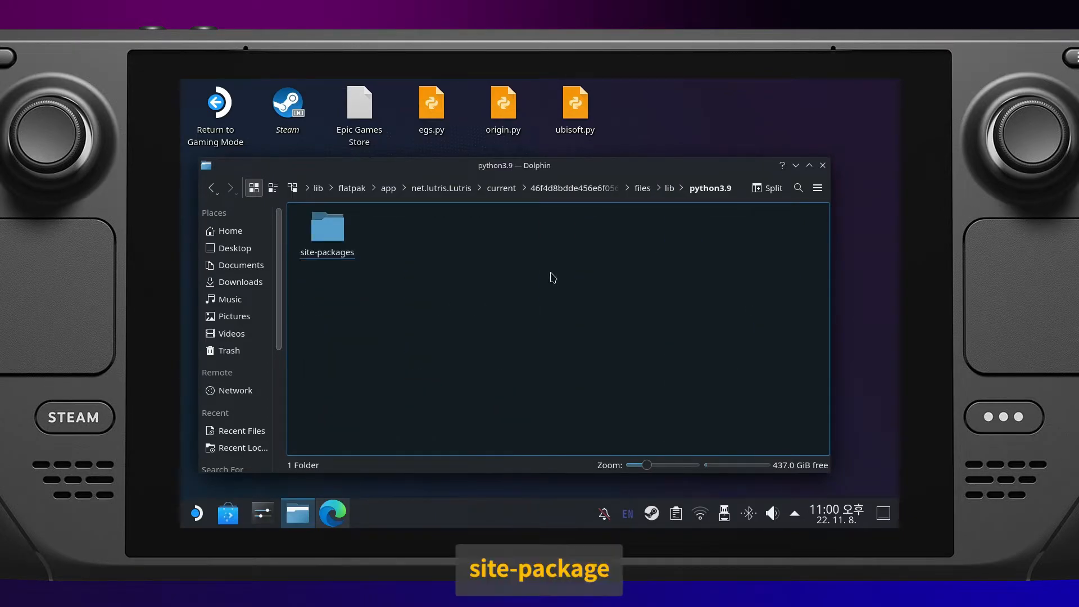
double_click(326, 228)
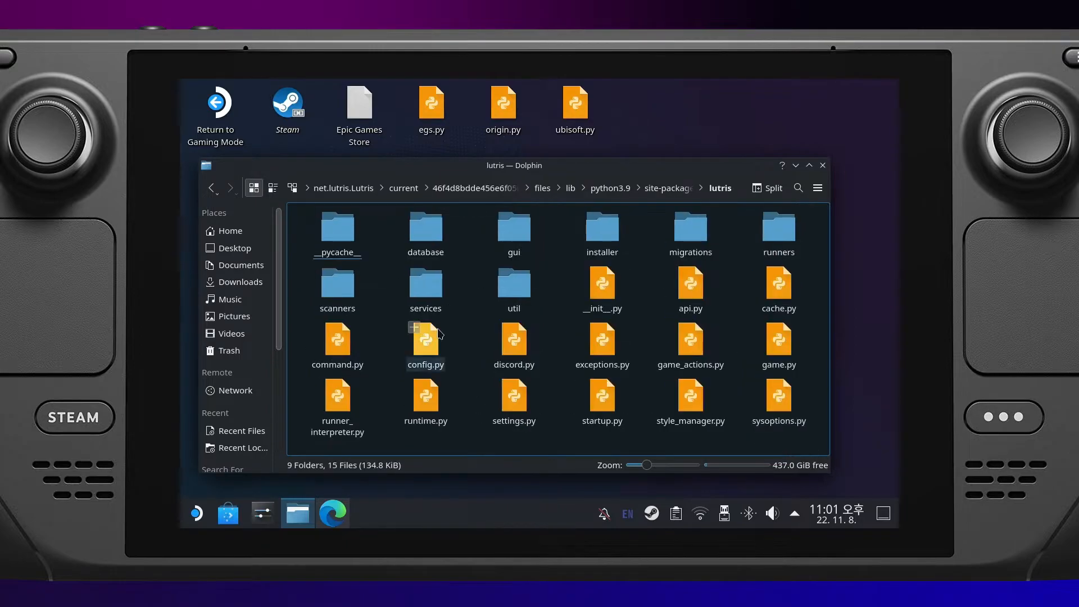
double_click(425, 282)
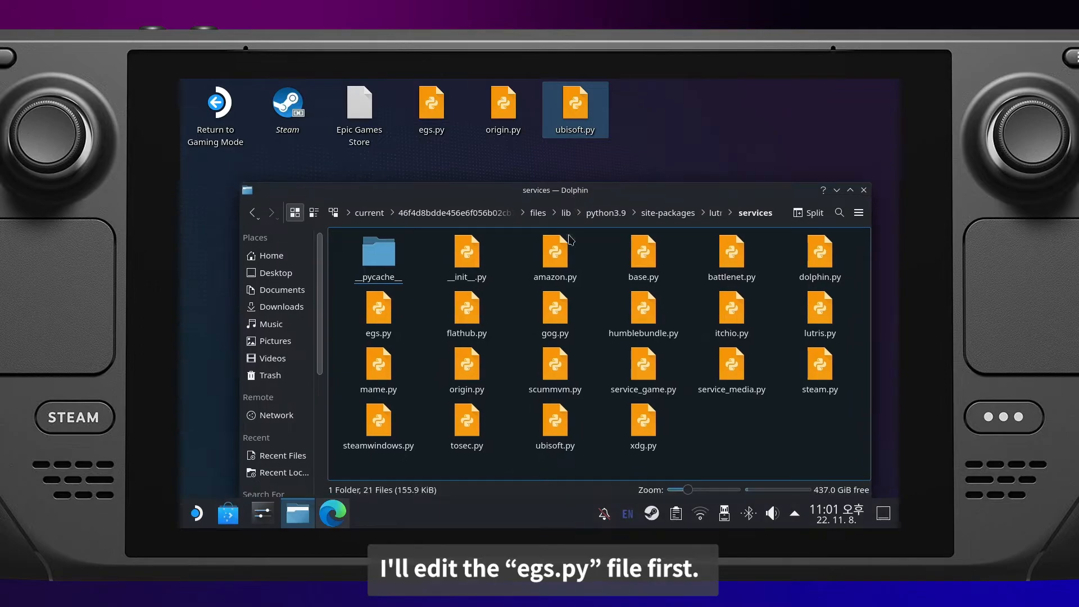
- Open the patched desktop egs.py and the installed services egs.py in KWrite
left_click(431, 108)
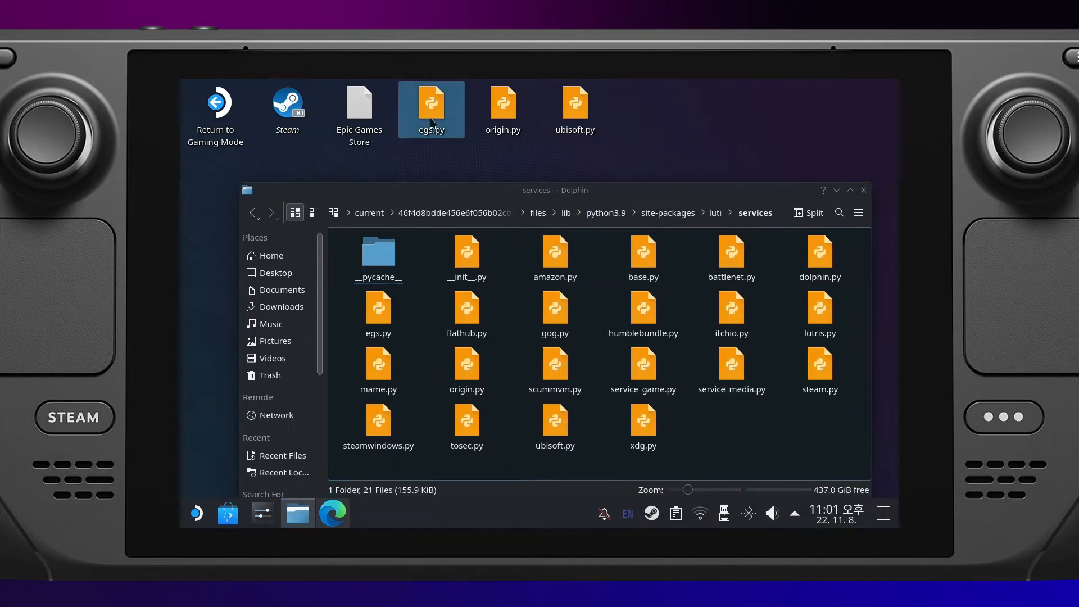
double_click(431, 108)
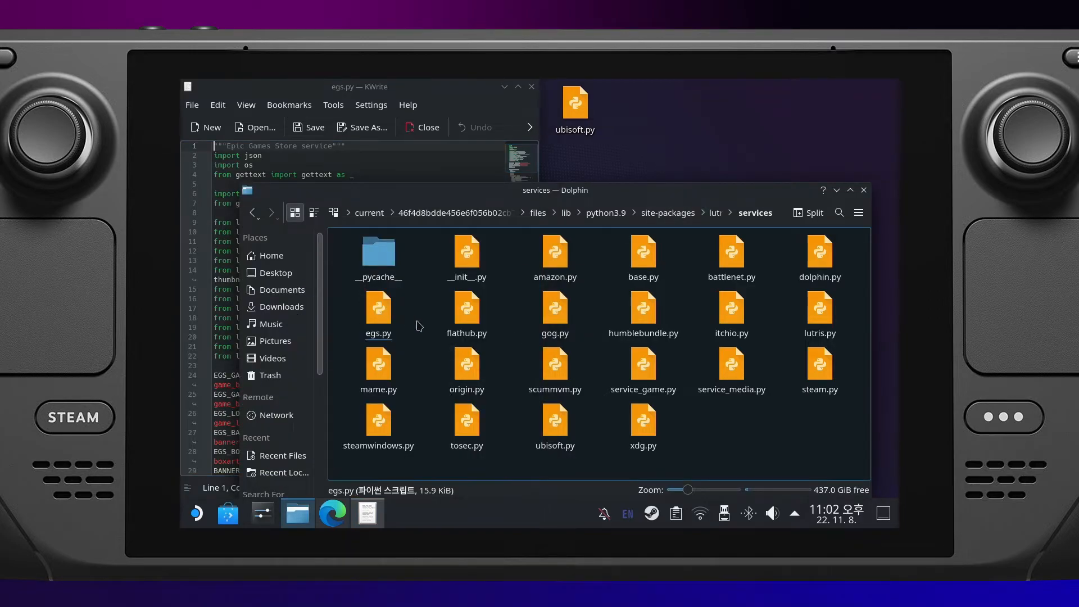
double_click(378, 309)
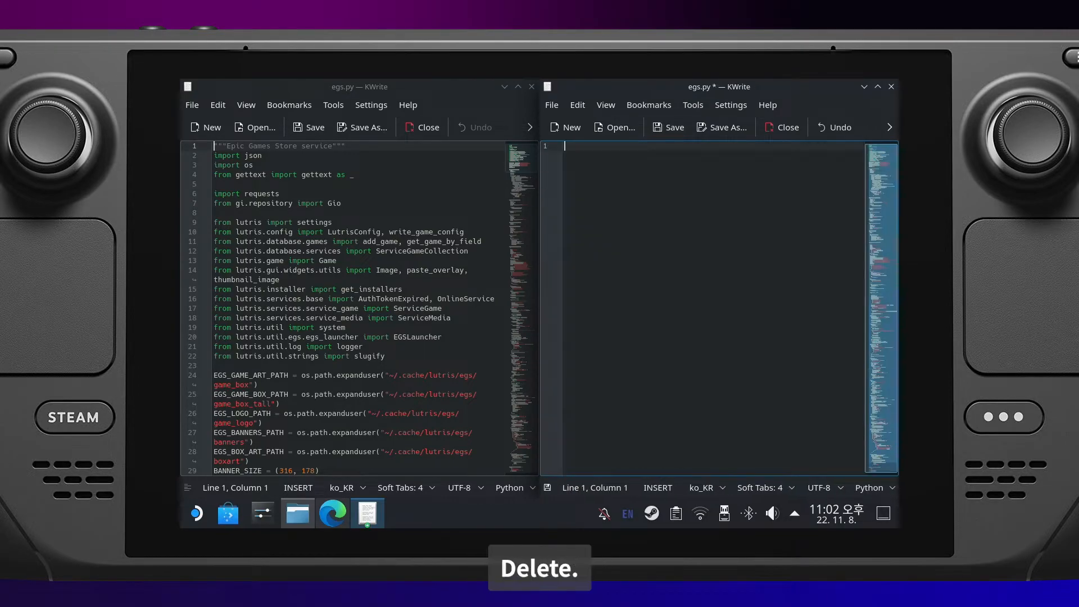
- Paste the patched code over the installed egs.py, save, and close it
key("Delete")
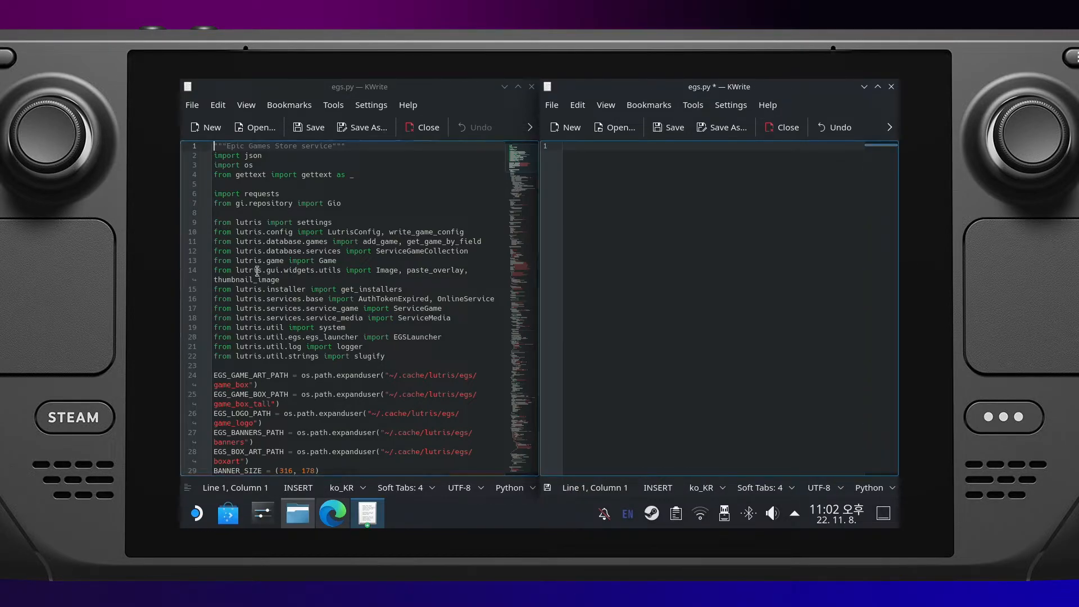
key("ctrl+a")
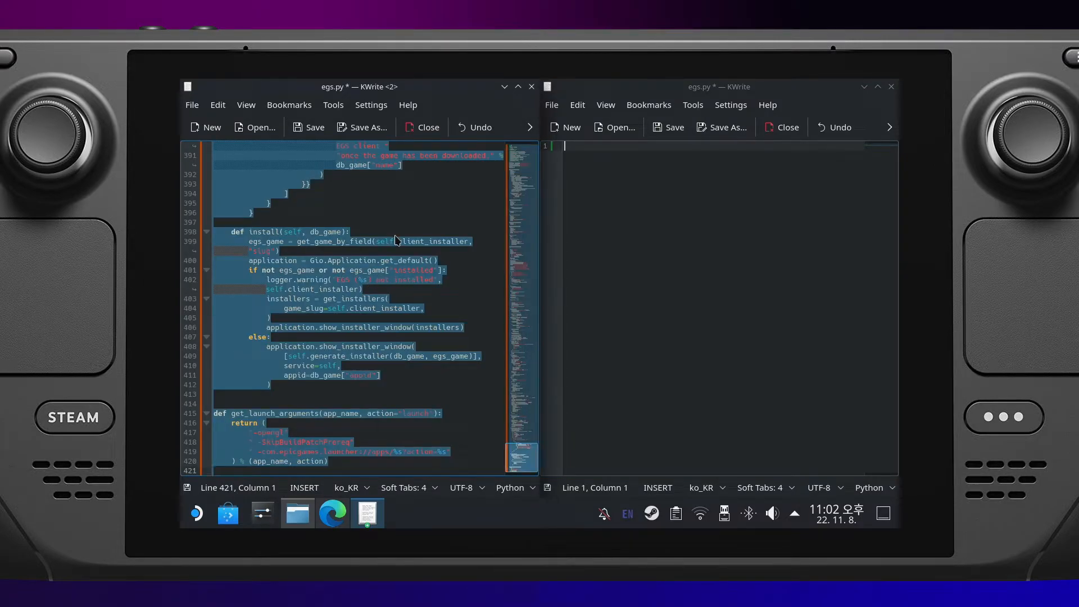
key("ctrl+v")
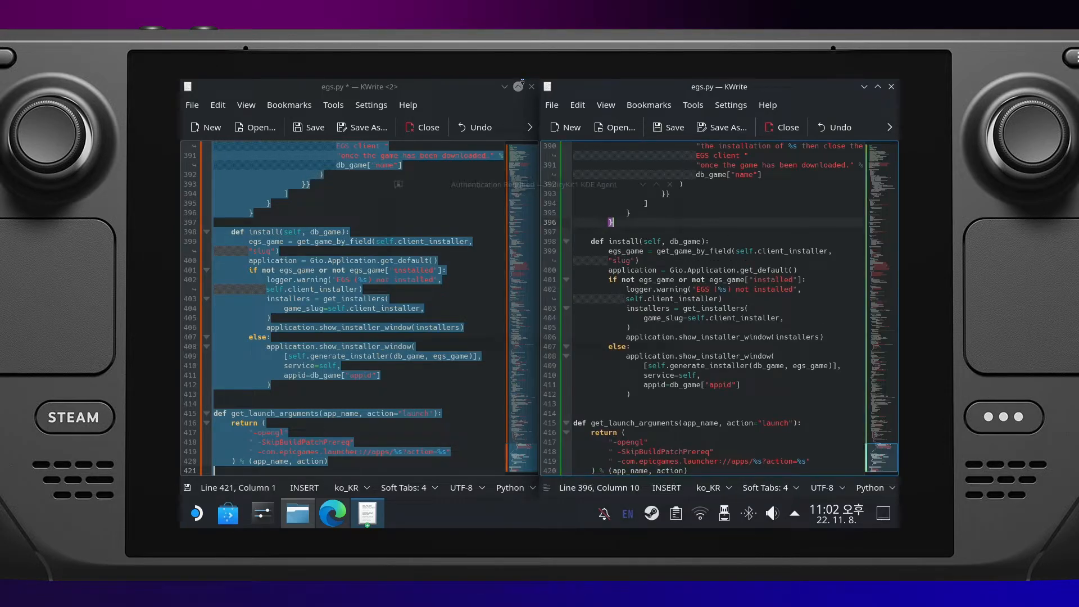
left_click(551, 105)
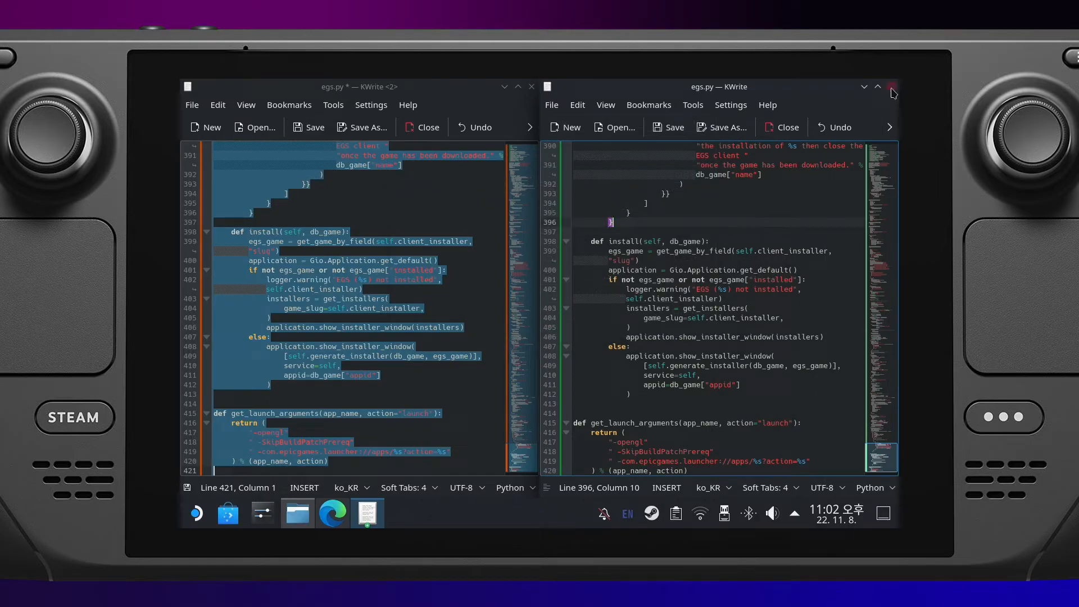
left_click(892, 86)
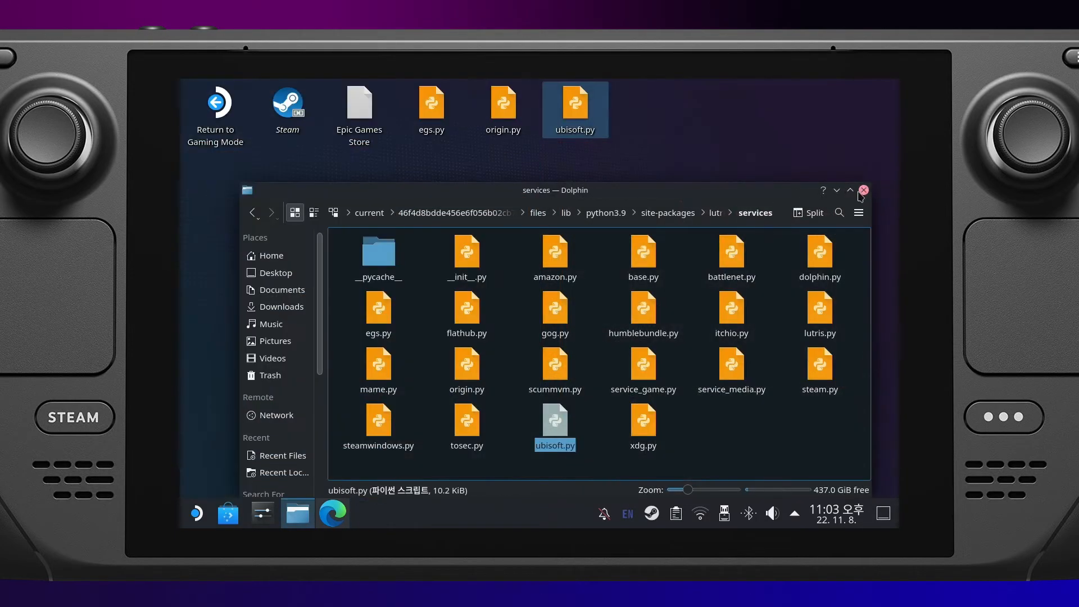
- Close Dolphin, relaunch Lutris, and browse the Epic library to select Fall Guys
left_click(862, 190)
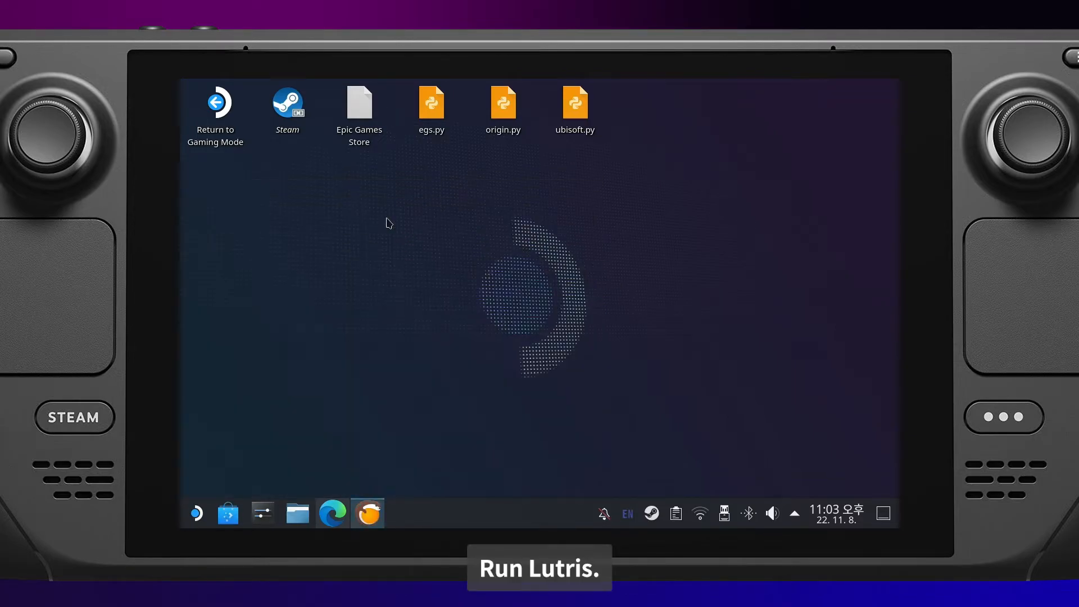
left_click(367, 512)
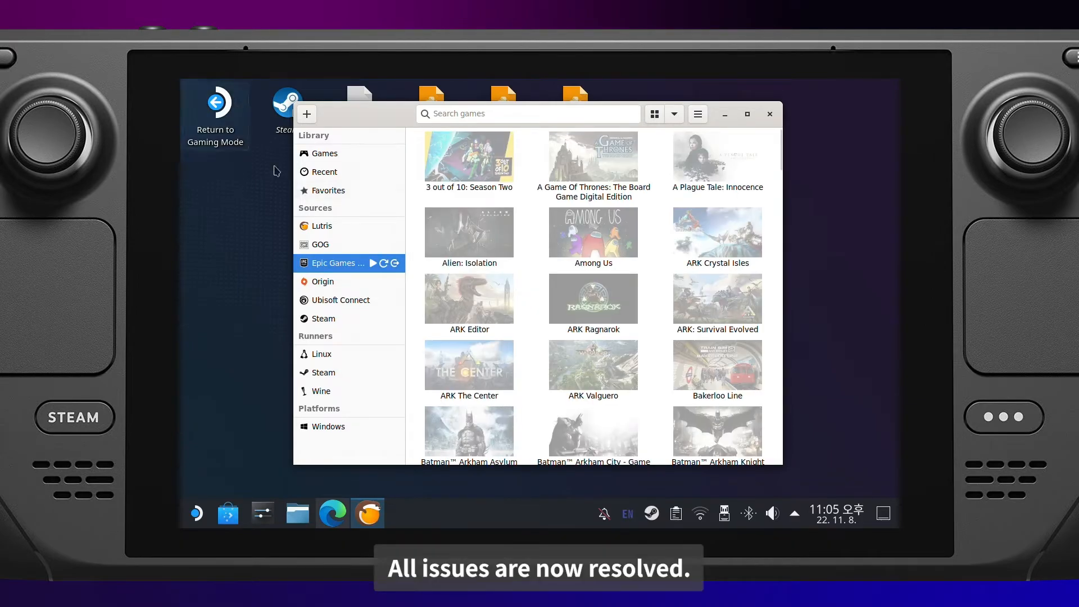
mouse_move(615, 285)
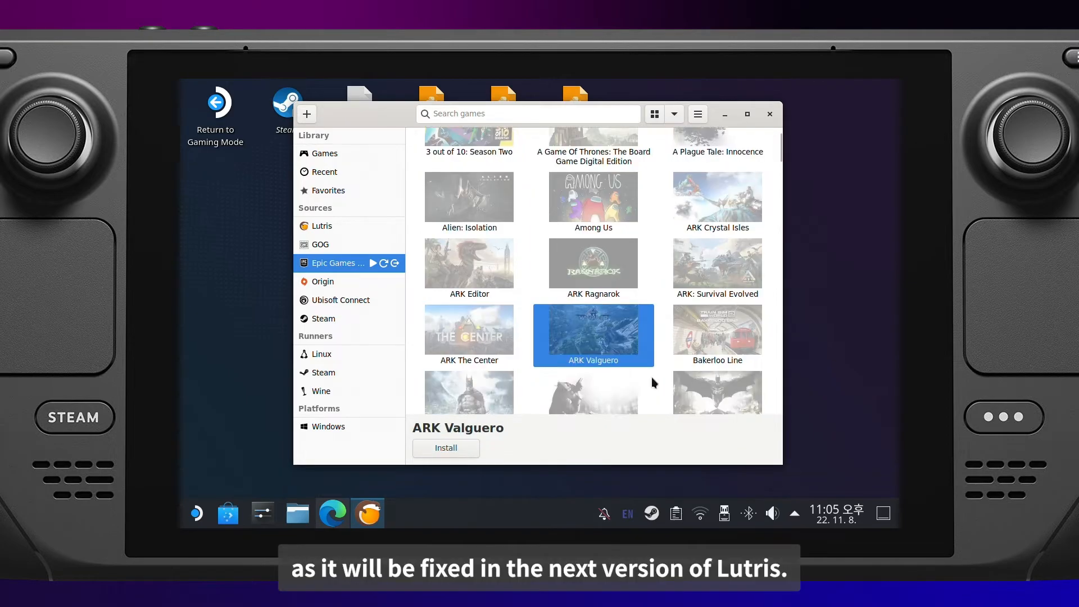
scroll("down", 3)
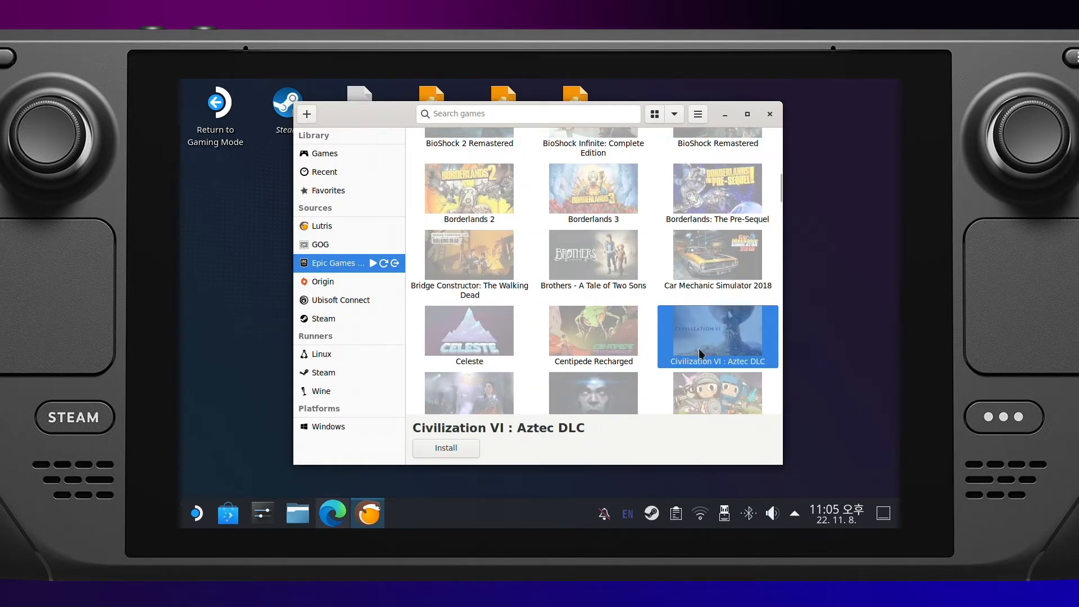
scroll("down", 3)
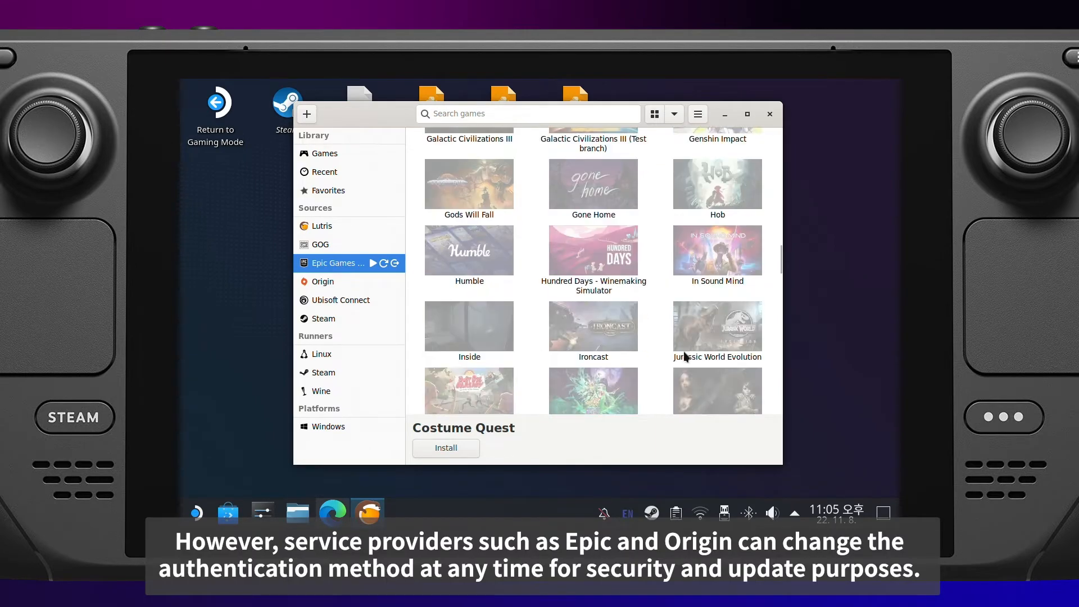
left_click(593, 191)
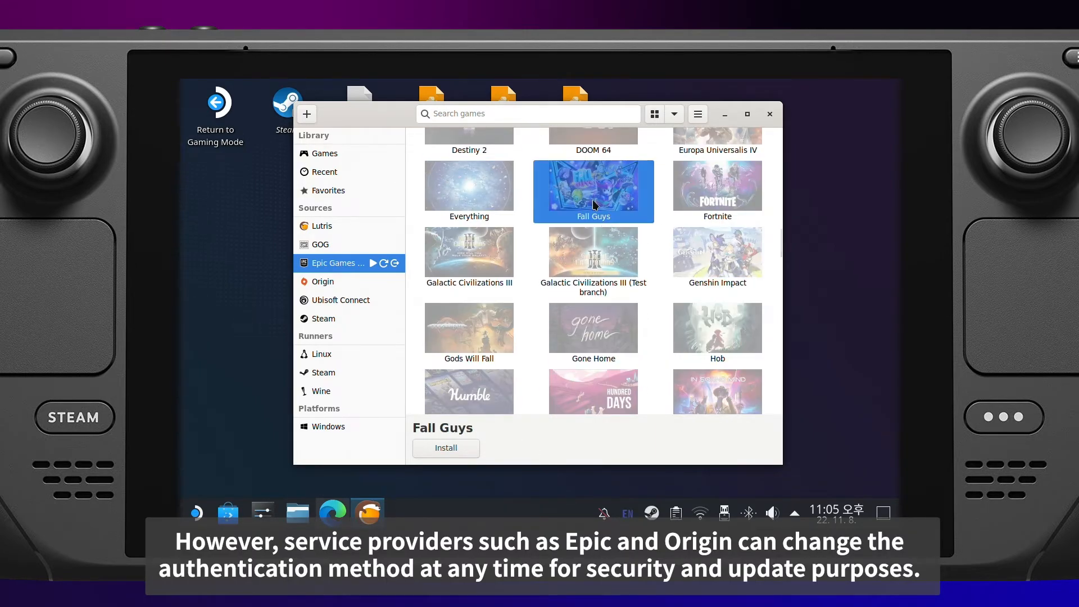
mouse_move(705, 332)
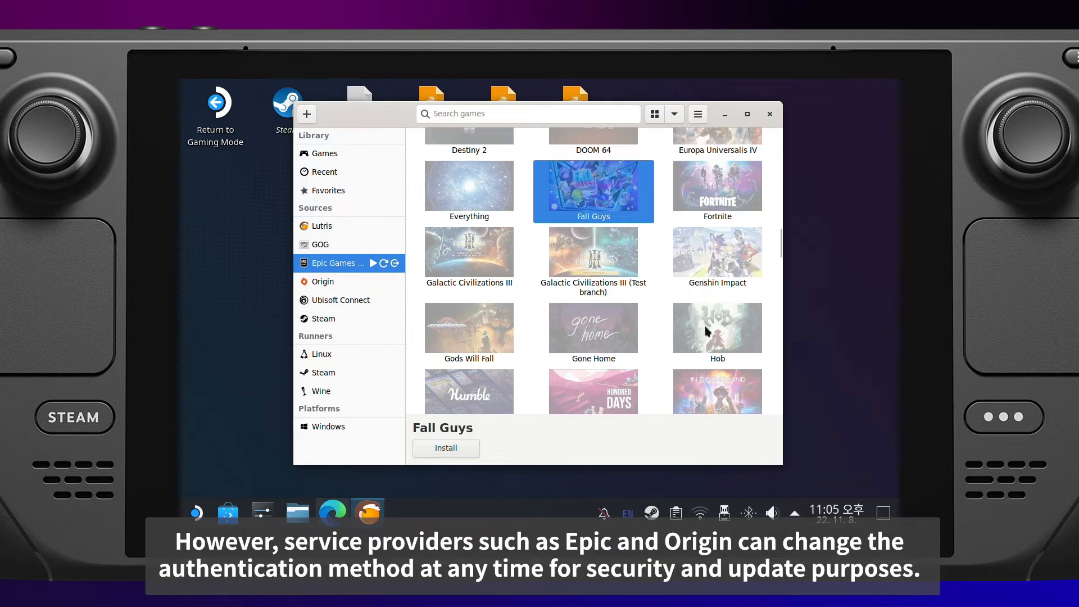